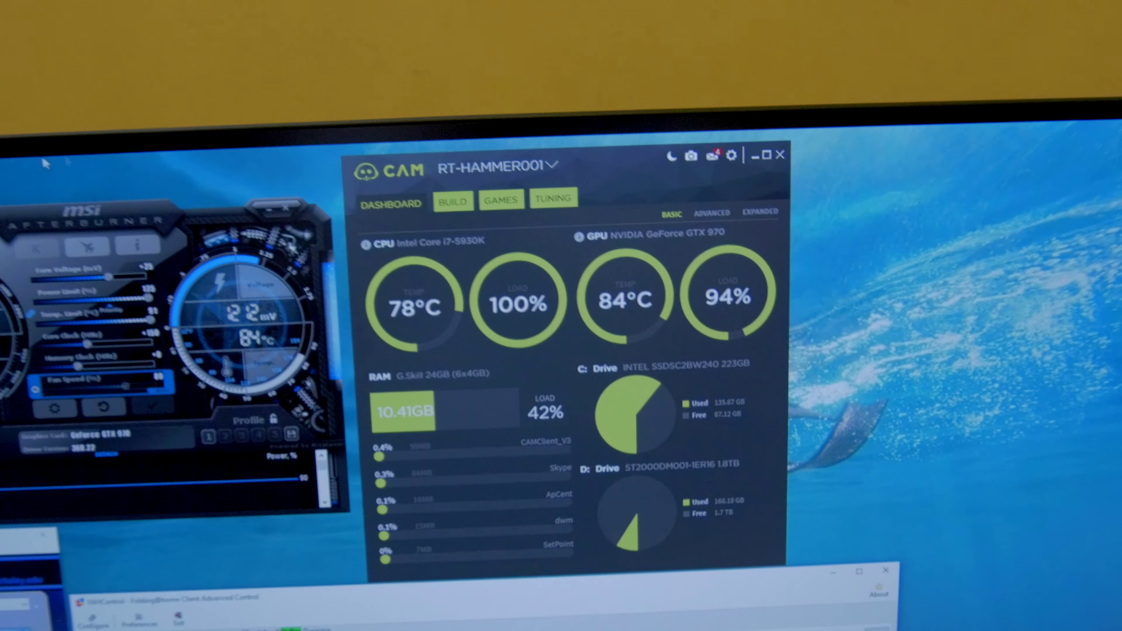
Switch the Dashboard to the Advanced view showing per-core CPU and GPU temperature and load graphs.
left_click(686, 213)
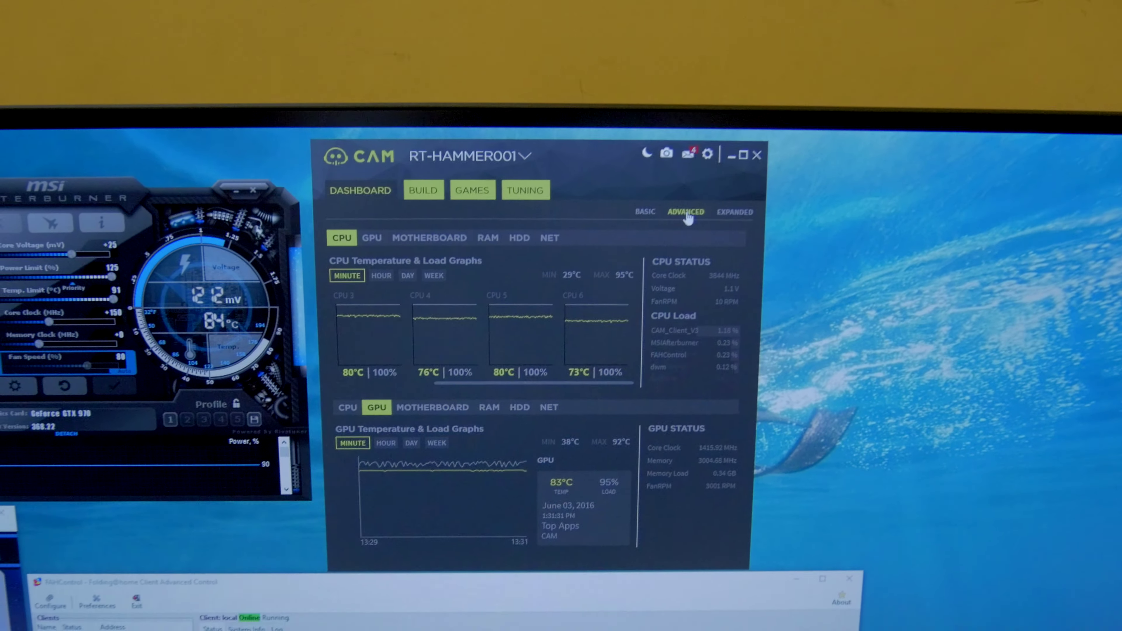